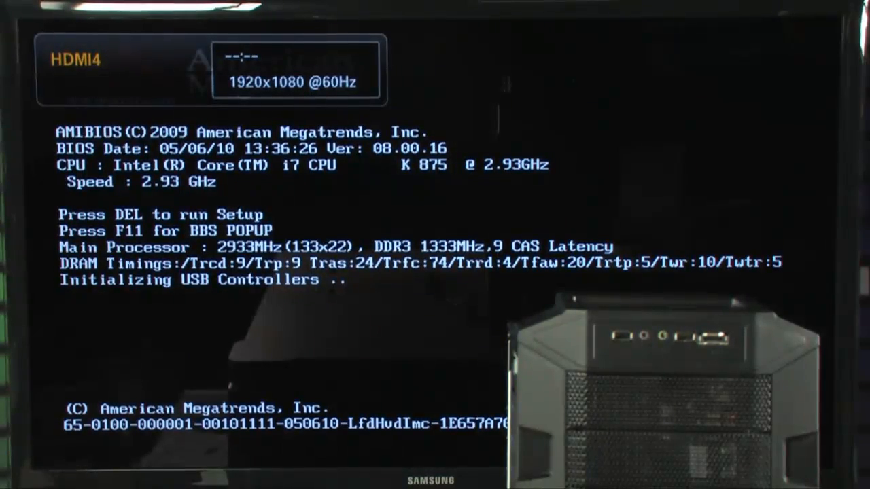
Step: Enter BIOS setup during POST and show the Frequency/Voltage Control page (CPU 2933 Mhz, 133x22)
key(Delete)
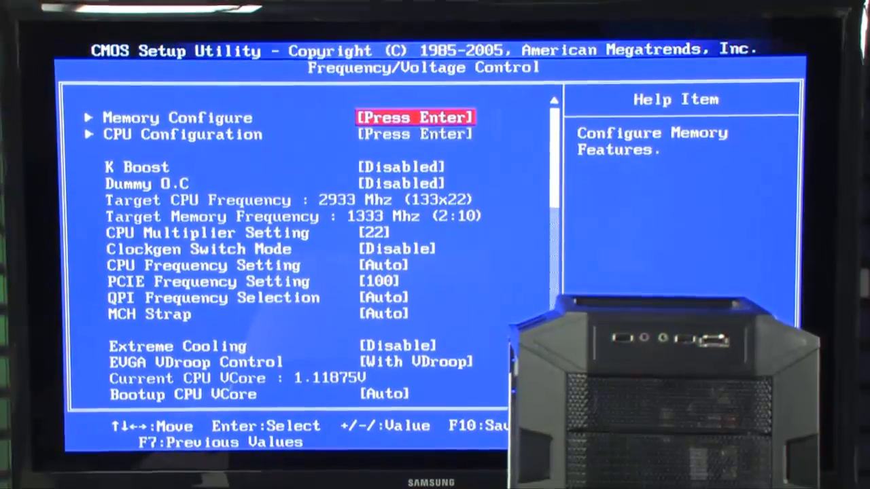
Step: Scroll down Frequency/Voltage Control to the Load Profiles and Save Profiles entries
key(down)
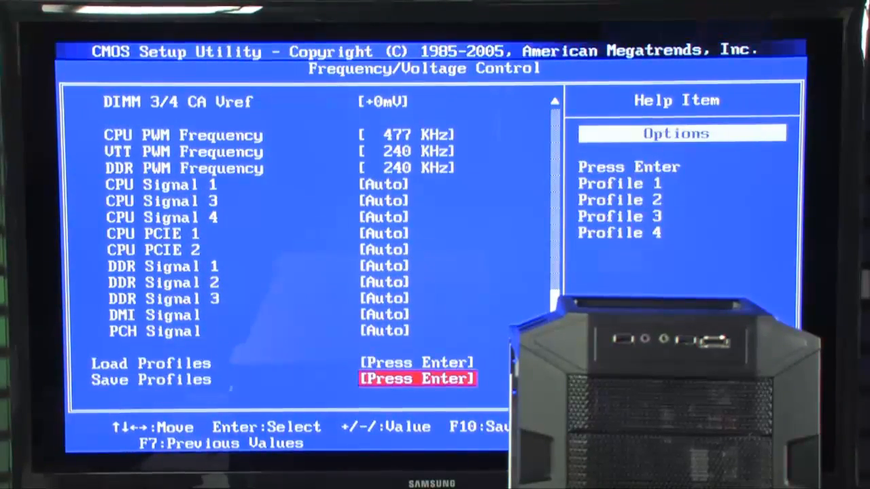
key(up)
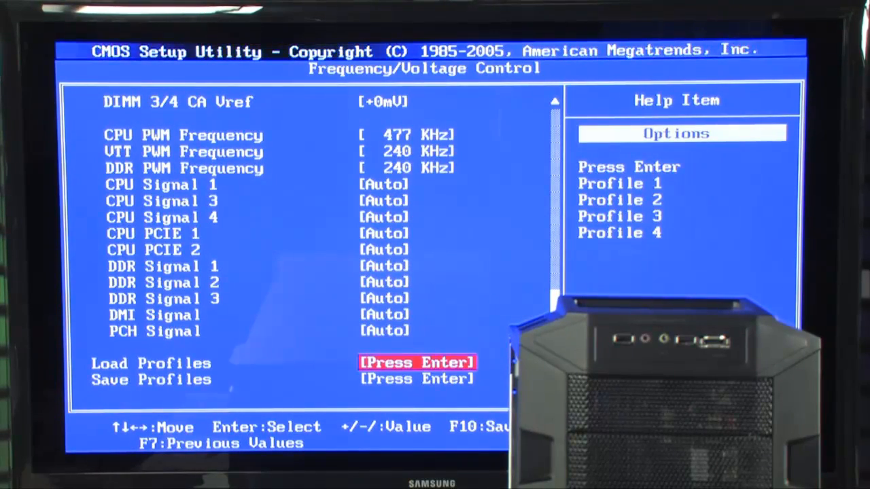
Step: Load the overclock profile (CPU 4000 Mhz at 200x20) and cancel the discard-and-exit prompt
key(Escape)
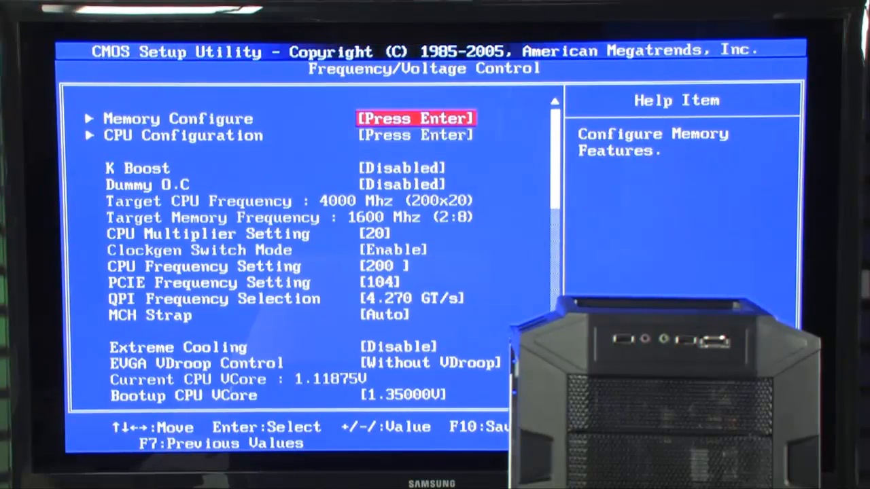
key(down)
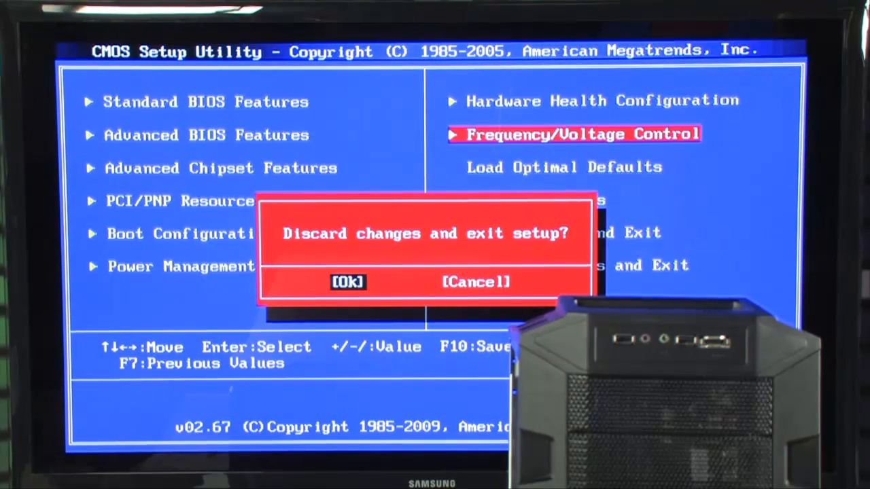
click(476, 282)
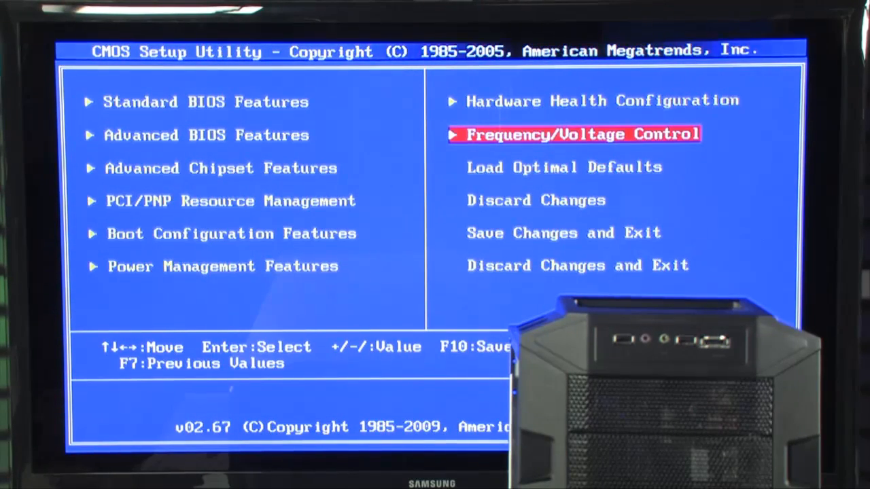